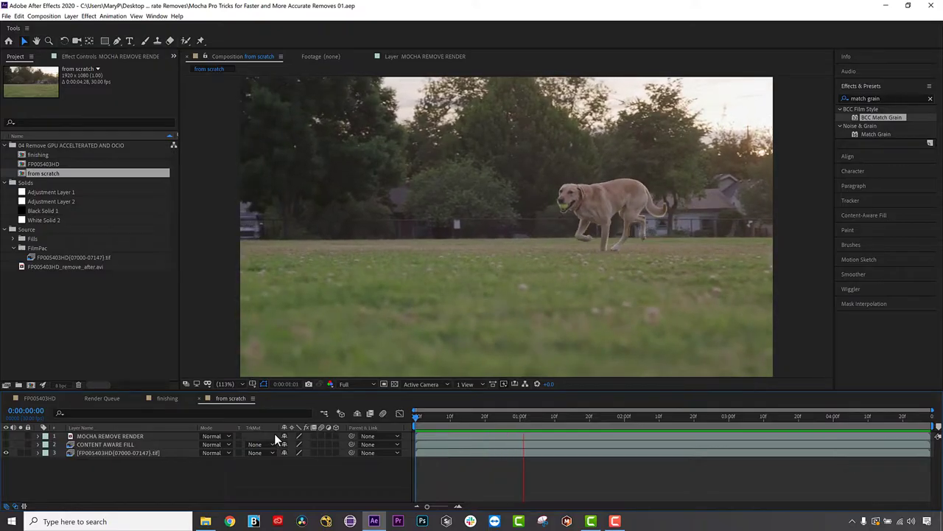
# Step: Track the dog X-spline forward with Translation/Scale/Rotation motion and refit it around the dog
pyautogui.click(787, 416)
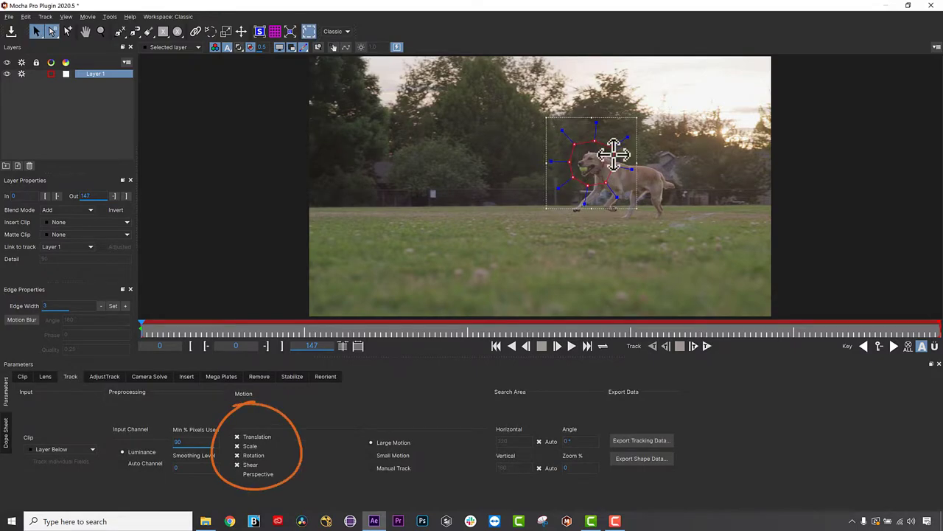
pyautogui.click(694, 345)
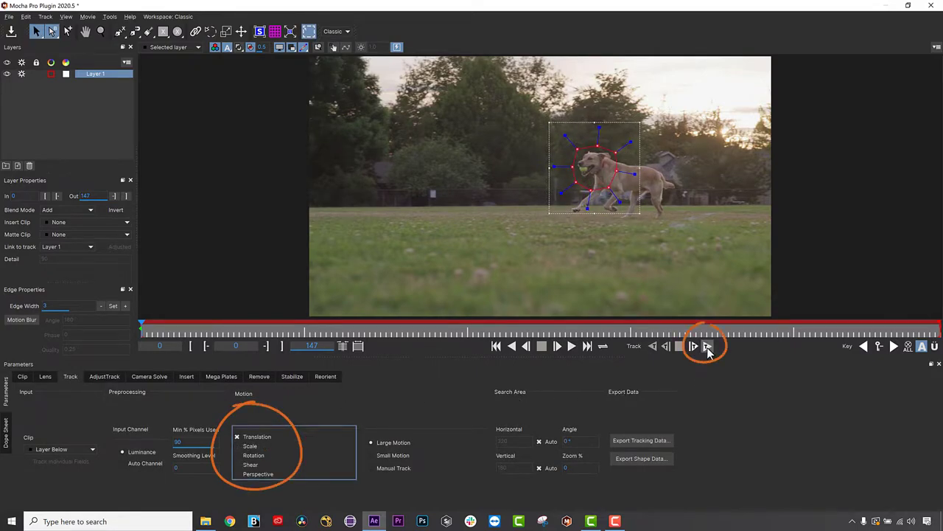
pyautogui.click(705, 345)
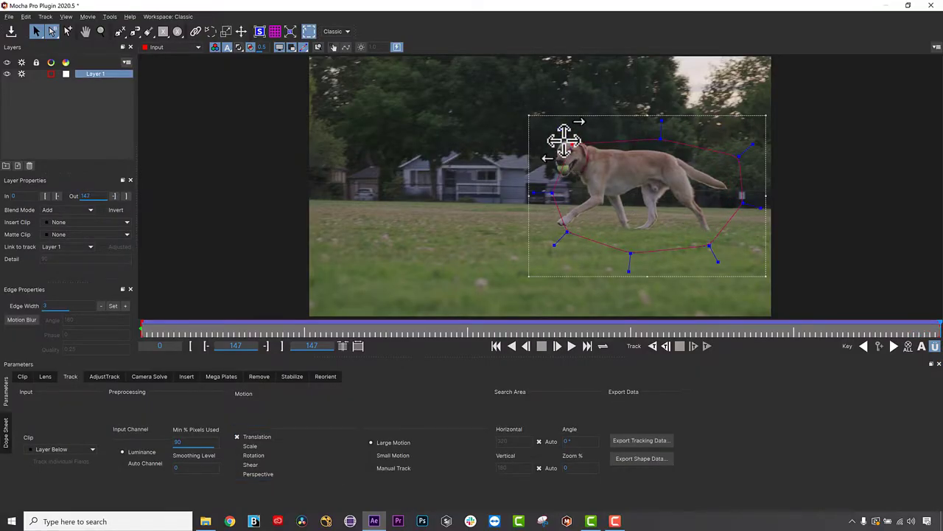
pyautogui.moveTo(563, 140); pyautogui.dragTo(572, 243)
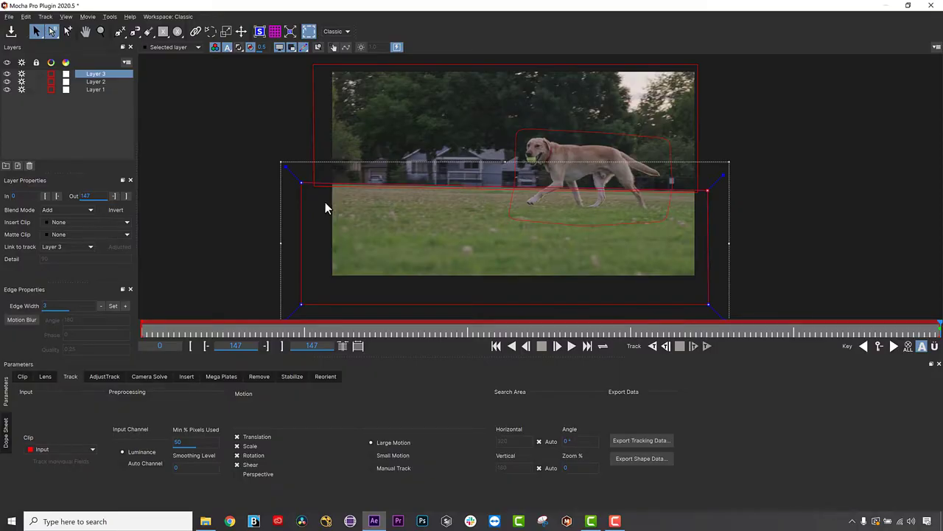
# Step: Rename the top shape layer to 'grass'
pyautogui.doubleClick(96, 74)
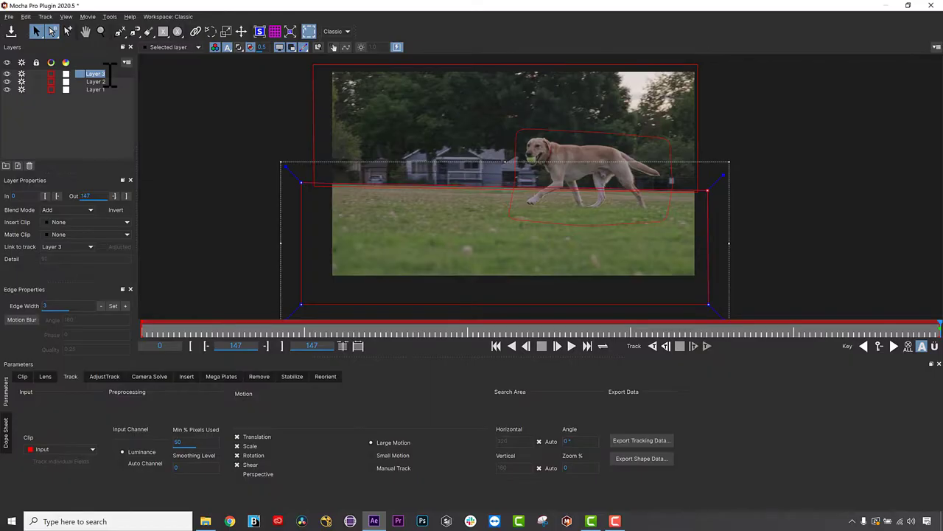
pyautogui.write('grass')
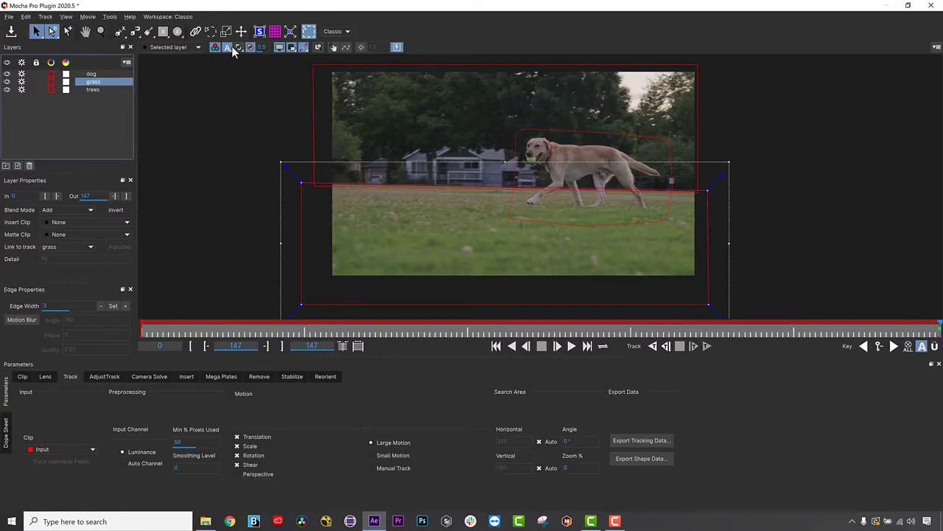
# Step: Select the background layers and track the grass and trees shapes forward with Perspective motion
pyautogui.click(92, 89)
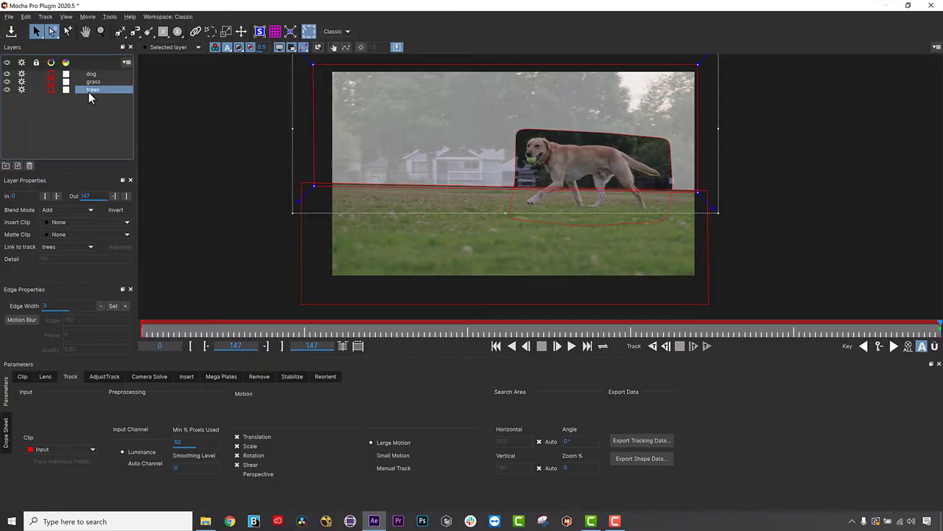
pyautogui.doubleClick(93, 90)
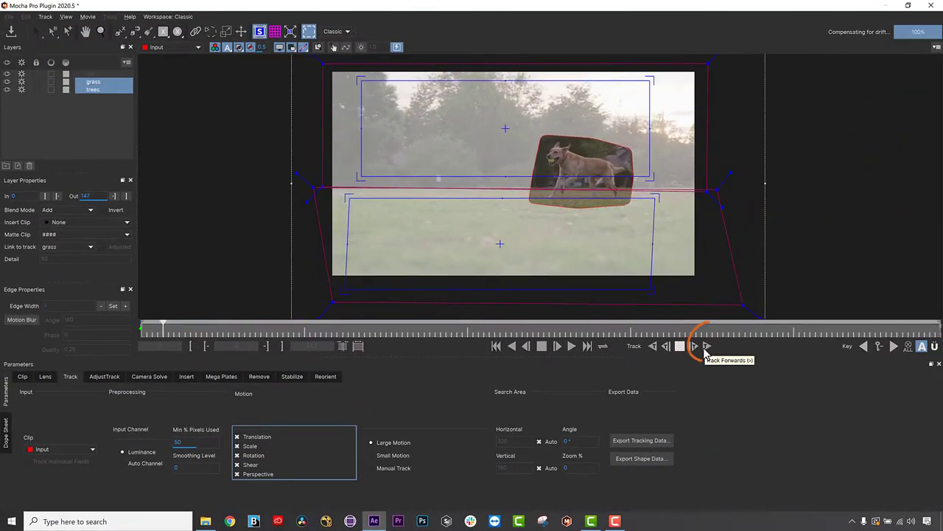
pyautogui.click(695, 345)
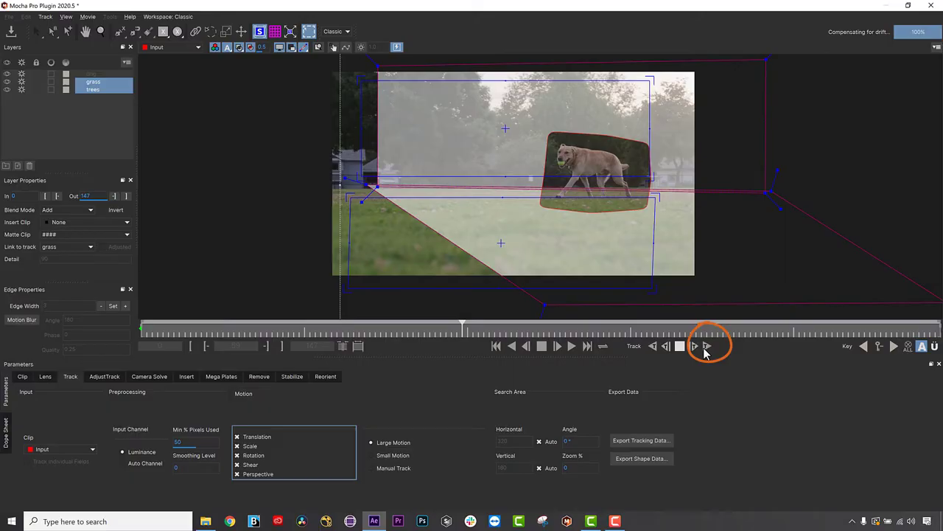
pyautogui.click(706, 345)
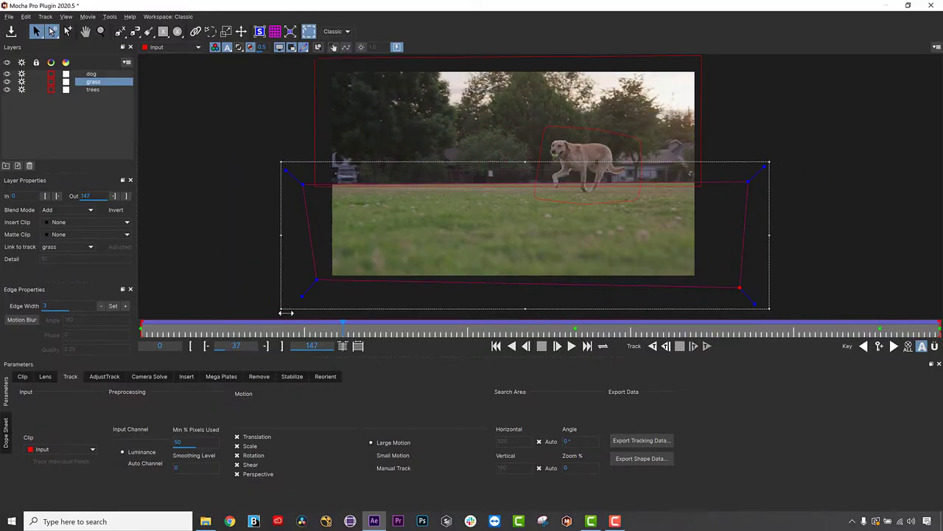
# Step: Select the dog layer and show its Remove module settings
pyautogui.click(93, 90)
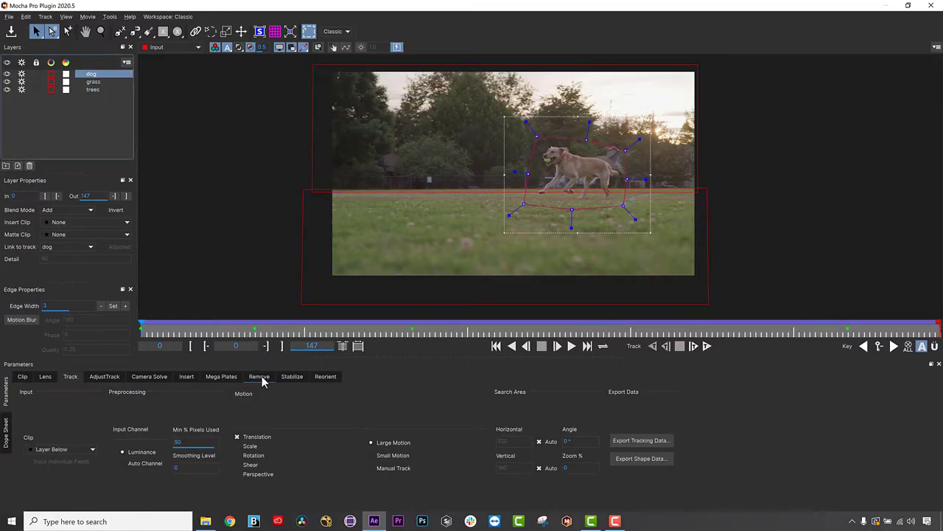
pyautogui.click(259, 376)
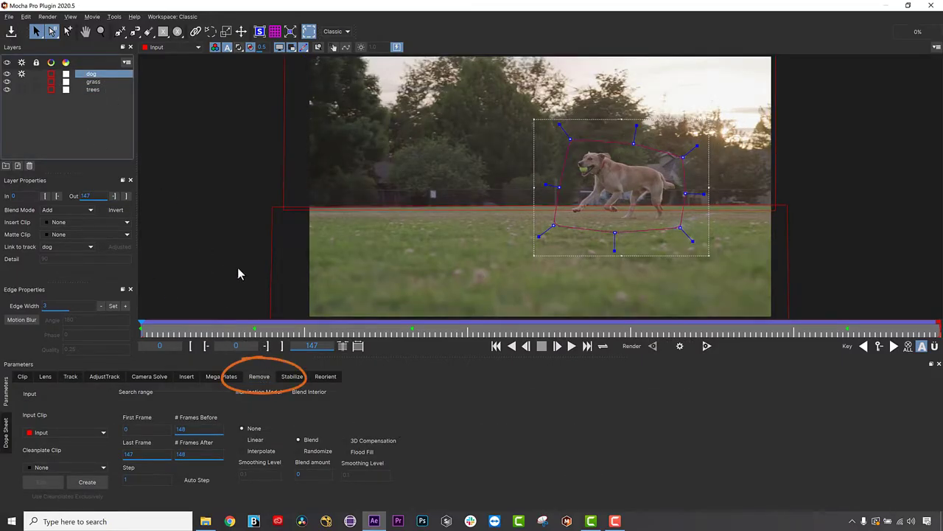
# Step: Render the dog removal forward with Interpolate illumination, leaving a faint smudge on the grass
pyautogui.click(706, 345)
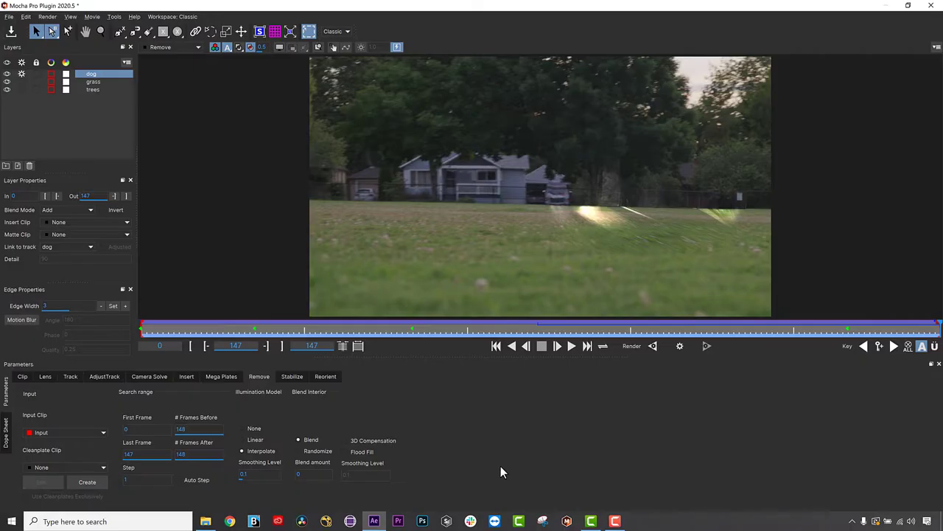
pyautogui.click(93, 81)
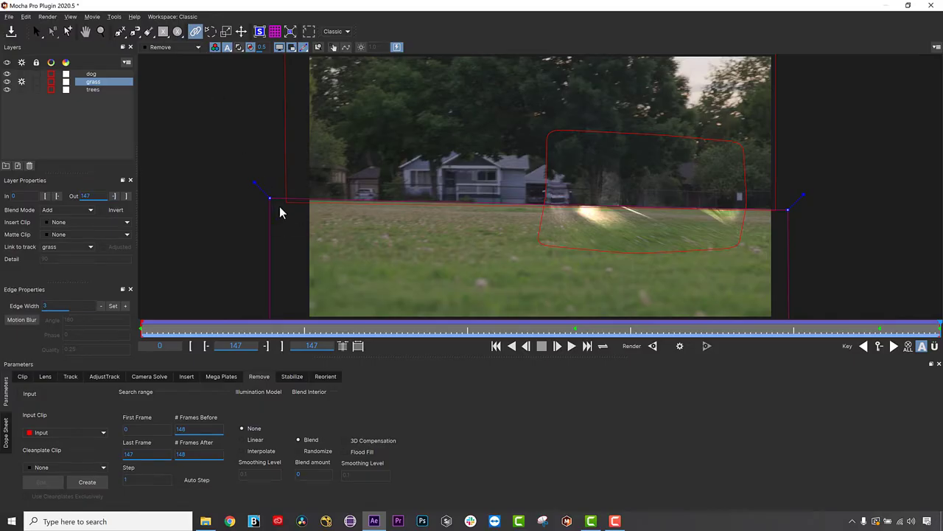
pyautogui.moveTo(116, 97)
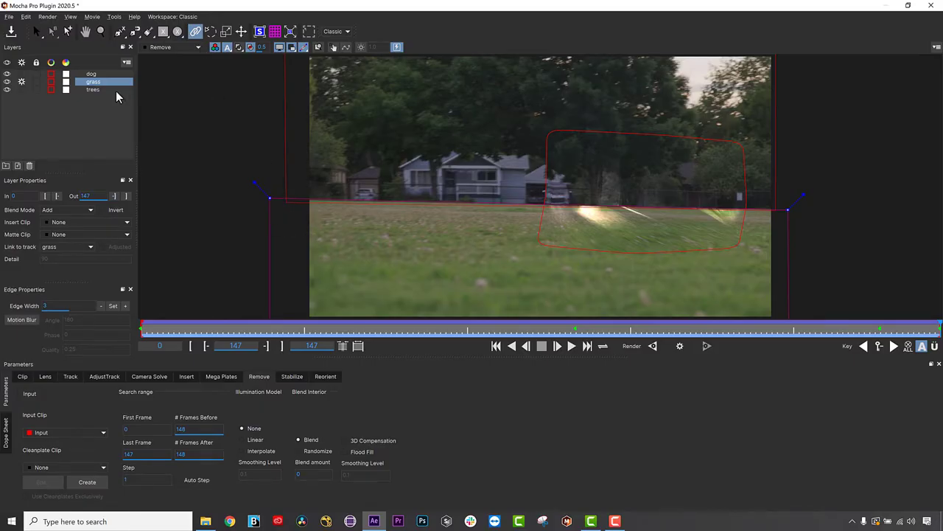
# Step: At frame 41, set the Remove Illumination Model to Linear with Blend Interior
pyautogui.click(91, 90)
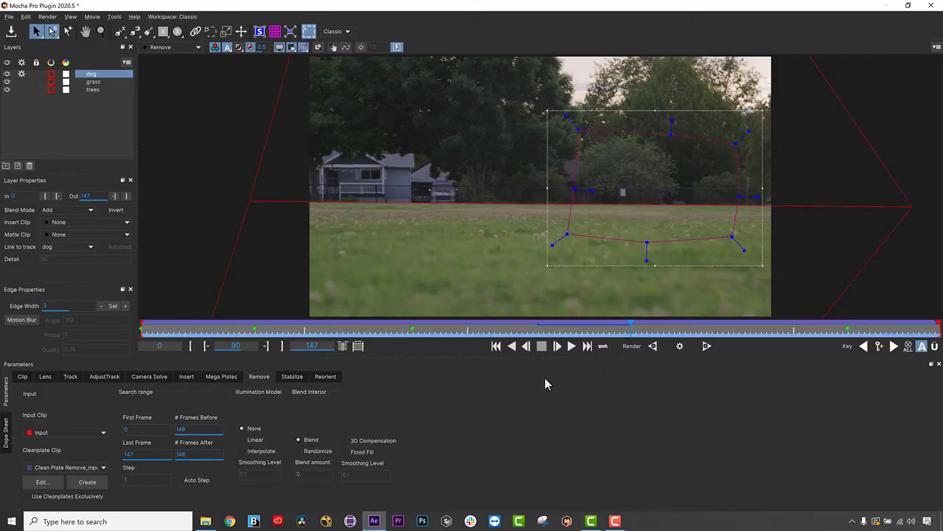
pyautogui.click(241, 439)
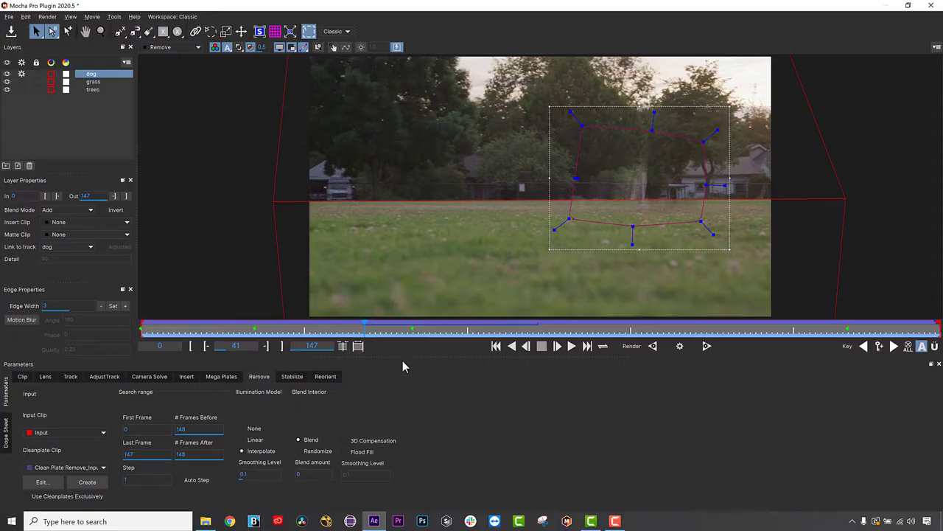
pyautogui.click(242, 439)
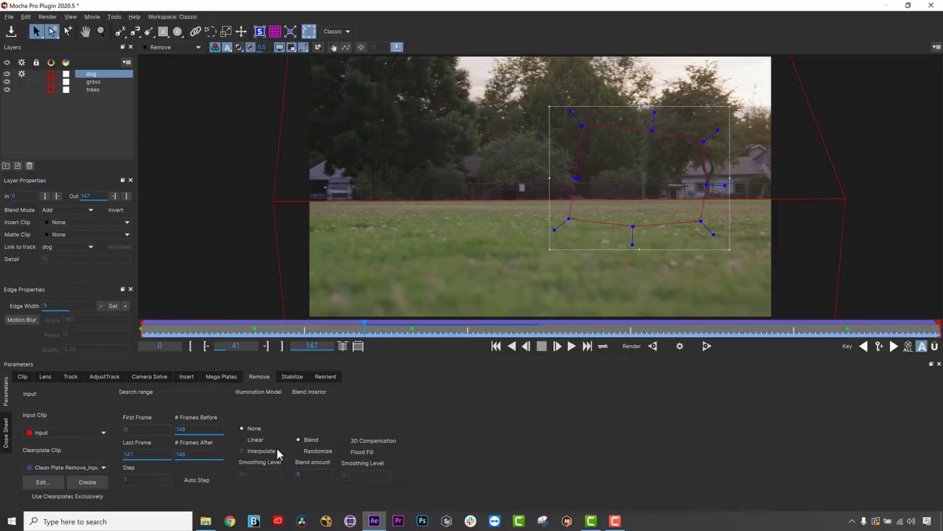
pyautogui.click(241, 451)
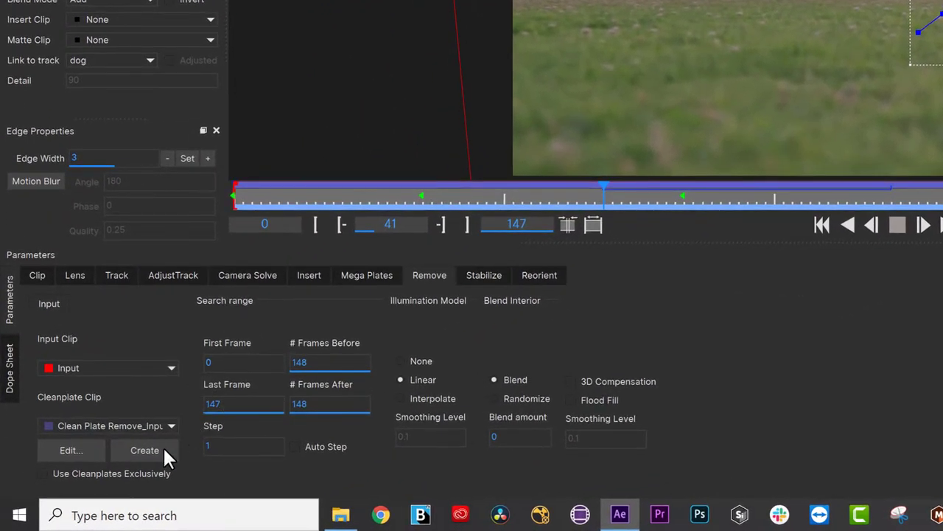
# Step: Create and save Clean Plate Remove_Input41 as a .tif on the Desktop, keeping Linear illumination
pyautogui.click(145, 450)
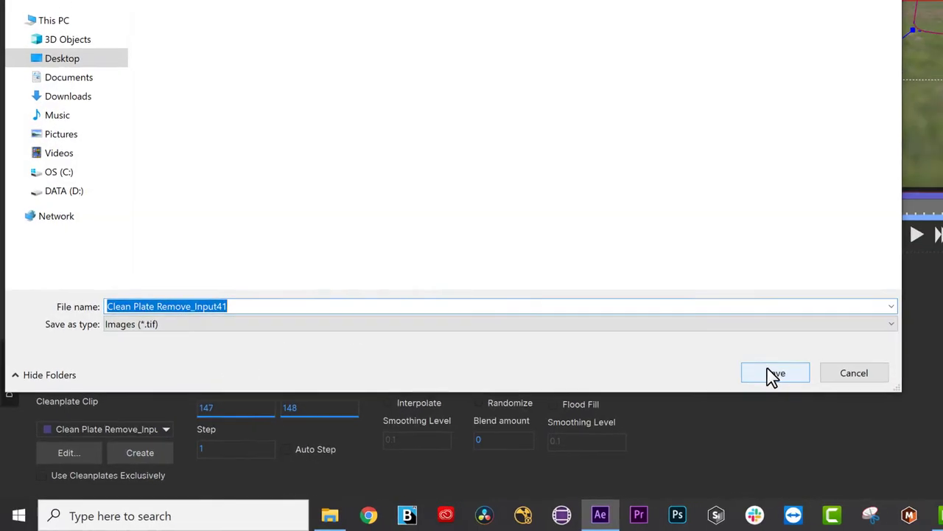
pyautogui.click(776, 371)
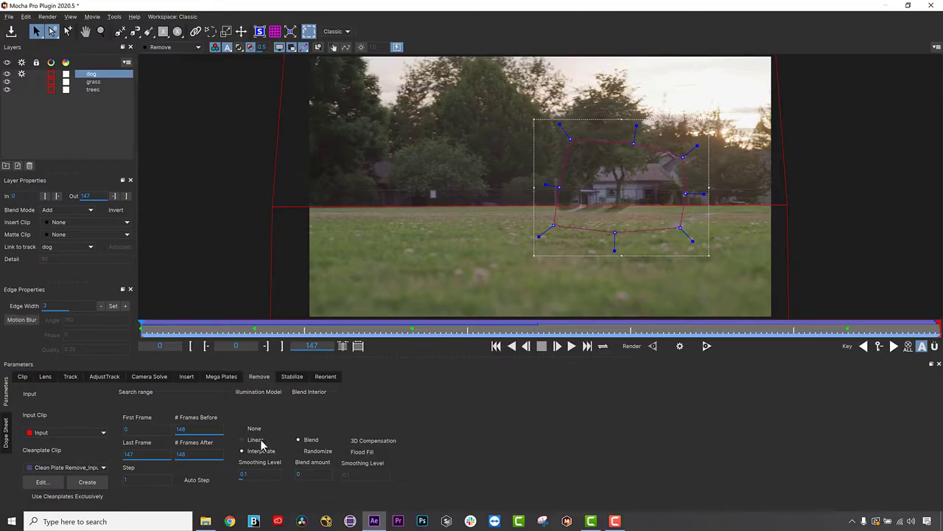
pyautogui.click(241, 440)
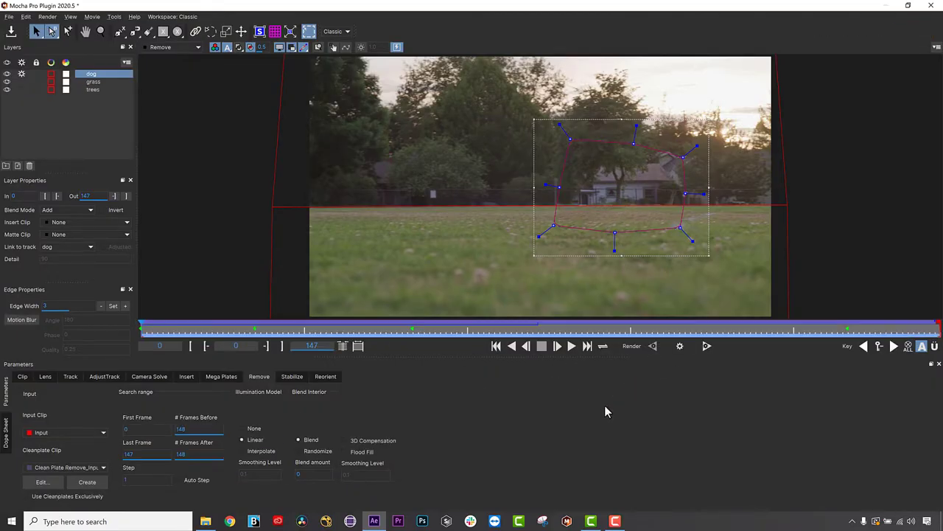
pyautogui.click(87, 481)
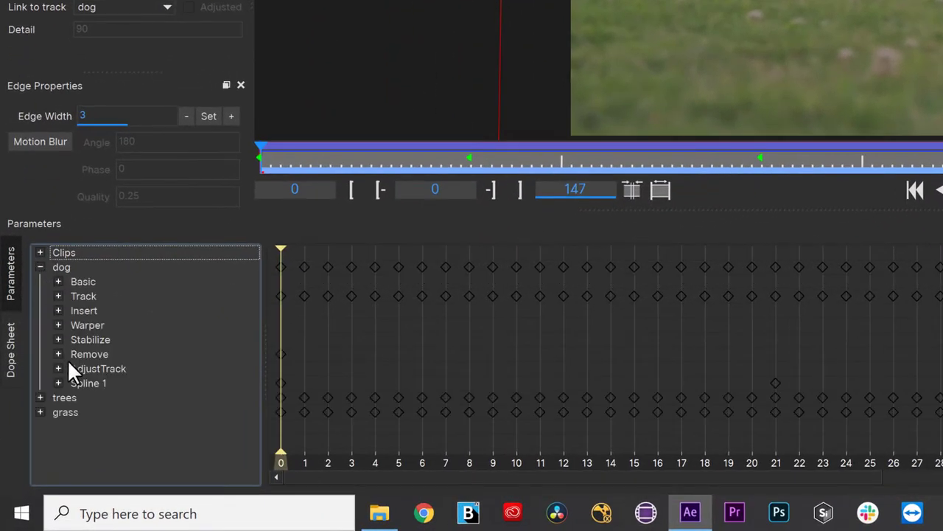
# Step: Inspect the dog layer's Remove keyframes in the Dope Sheet before using cleanplates exclusively
pyautogui.click(88, 354)
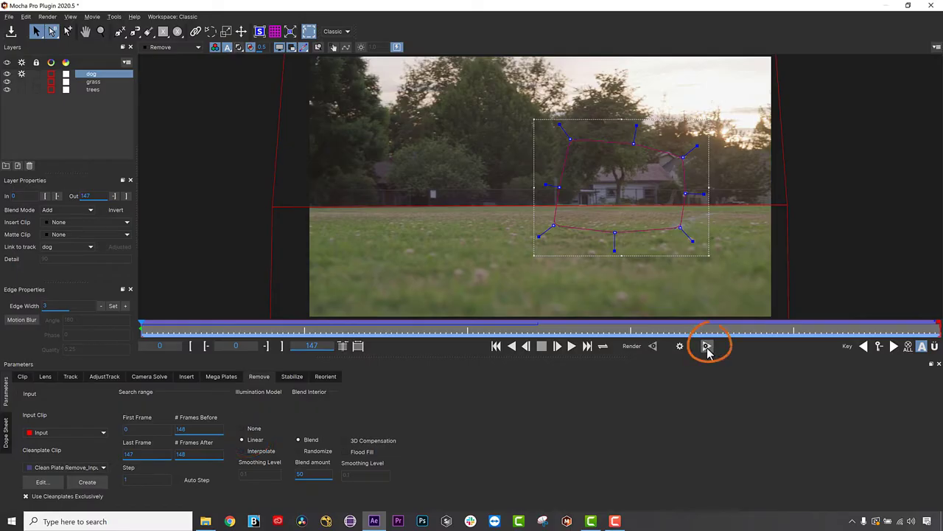
# Step: Render the dog removal forward through the whole shot using the clean plates
pyautogui.click(706, 347)
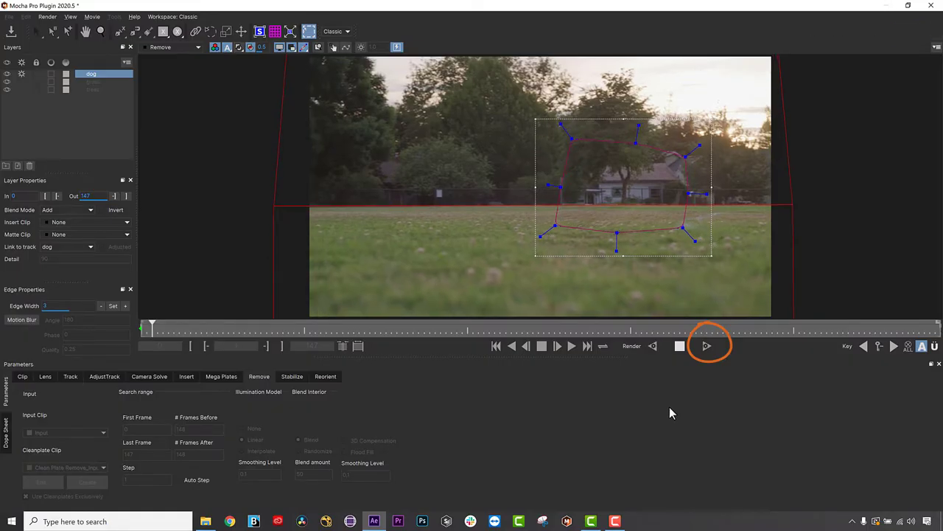
pyautogui.click(705, 345)
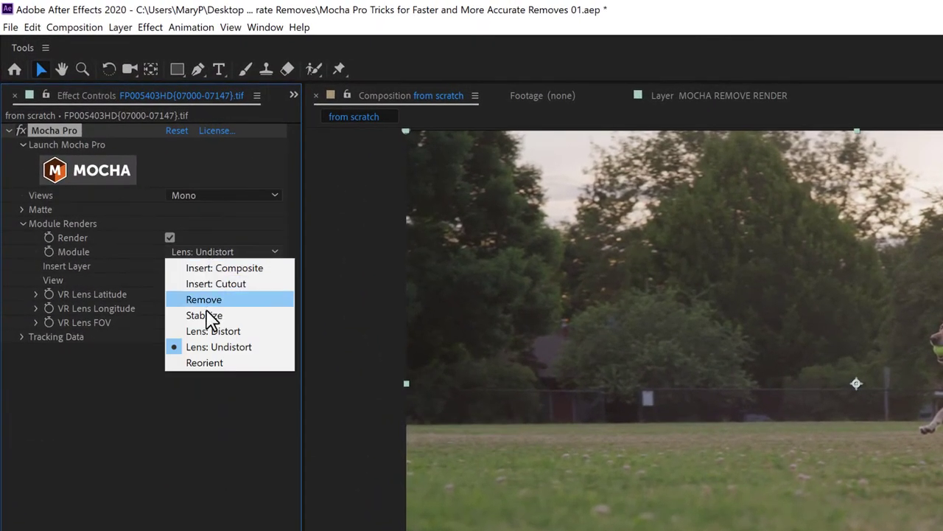
# Step: Set the Mocha Pro effect's Module dropdown to Remove so After Effects plays the cleaned shot
pyautogui.click(204, 298)
pyautogui.write('sil')
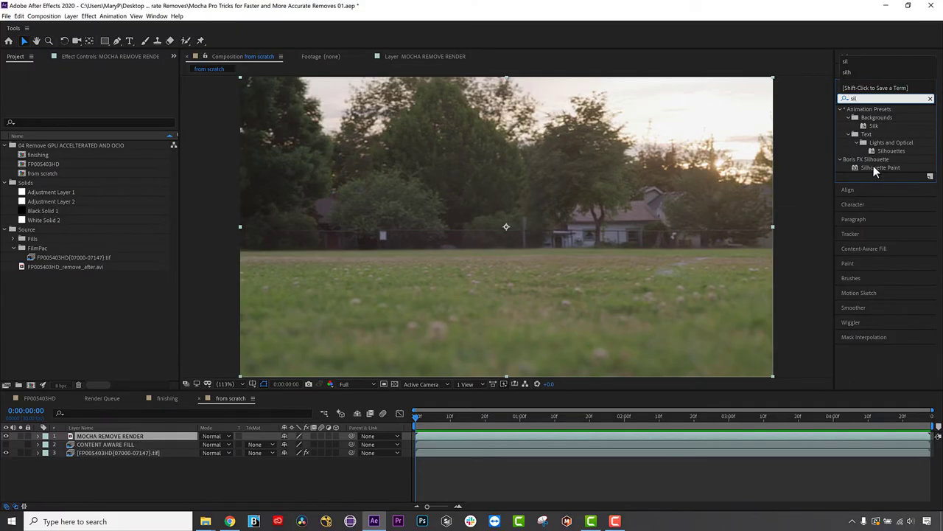
# Step: Apply the Silhouette Paint effect to the MOCHA REMOVE RENDER layer and return to Mocha Pro
pyautogui.doubleClick(882, 169)
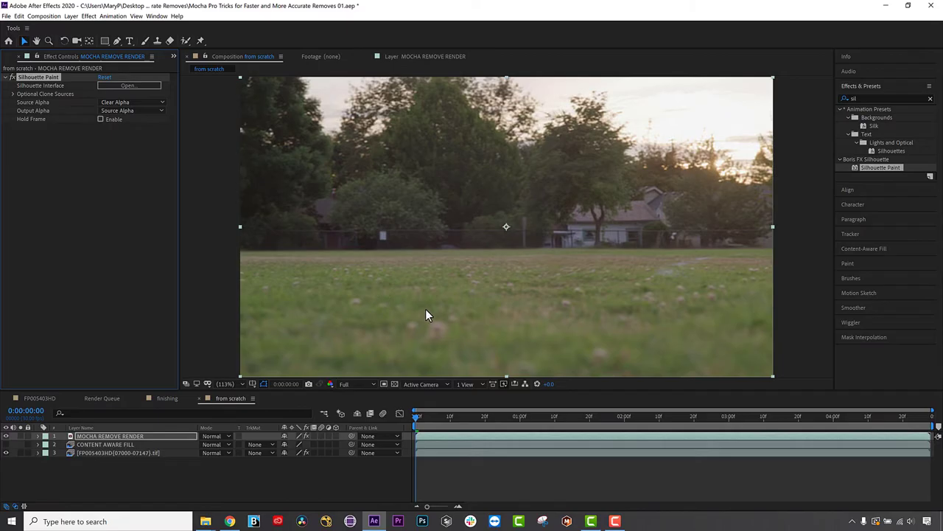
pyautogui.click(129, 84)
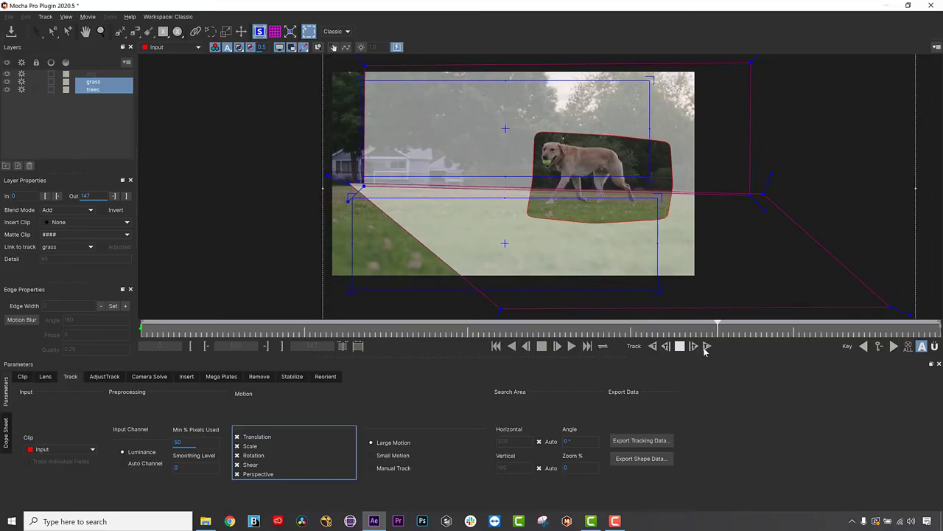
# Step: Track the grass layer forward through the shot past frame 133
pyautogui.click(705, 345)
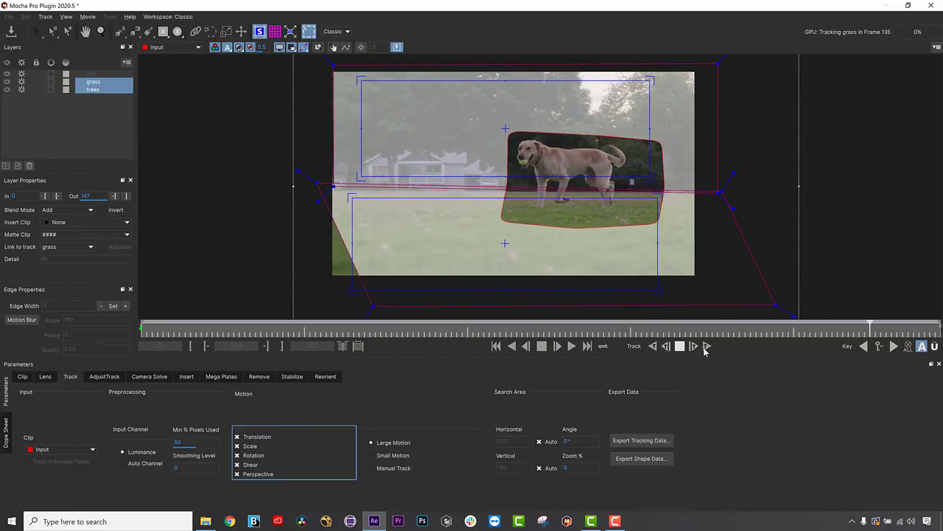